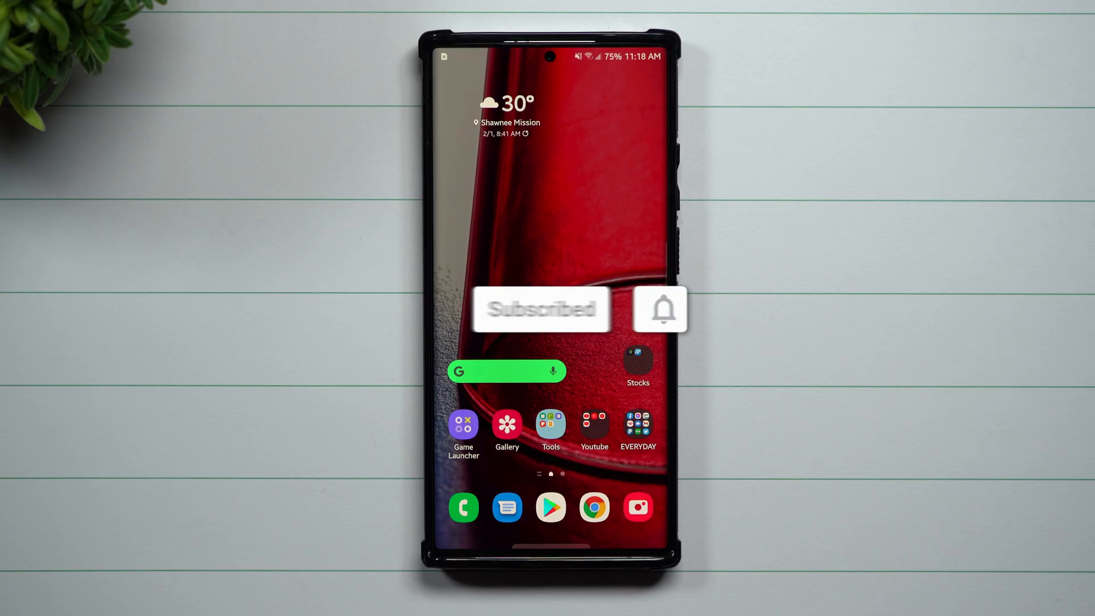
Launch Good Lock from the app drawer
{"action": "left_click", "coordinate": [660, 310]}
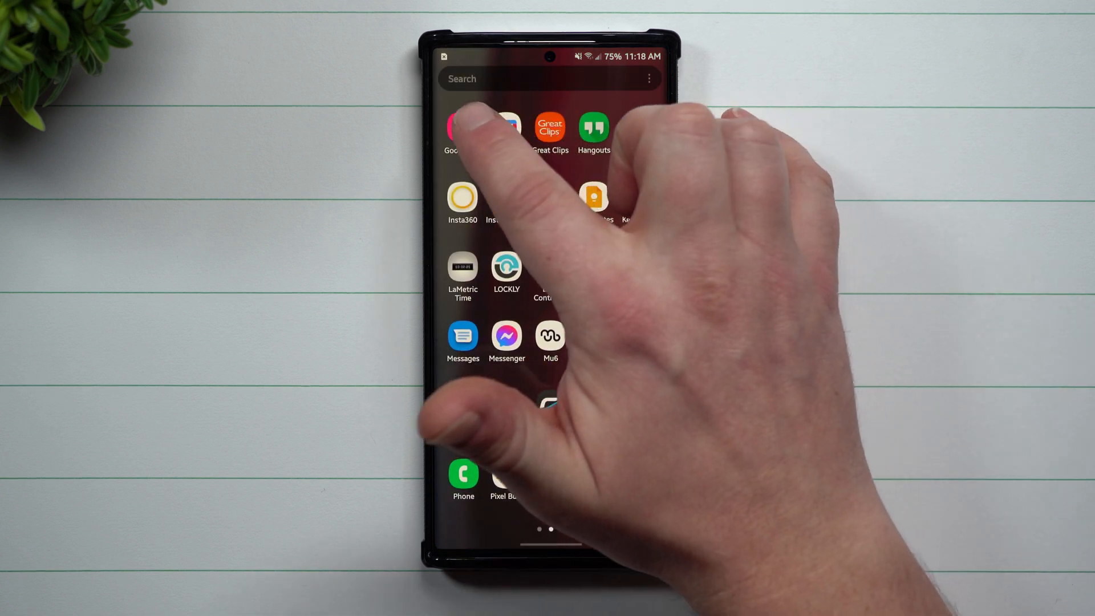
{"action": "left_click", "coordinate": [452, 126]}
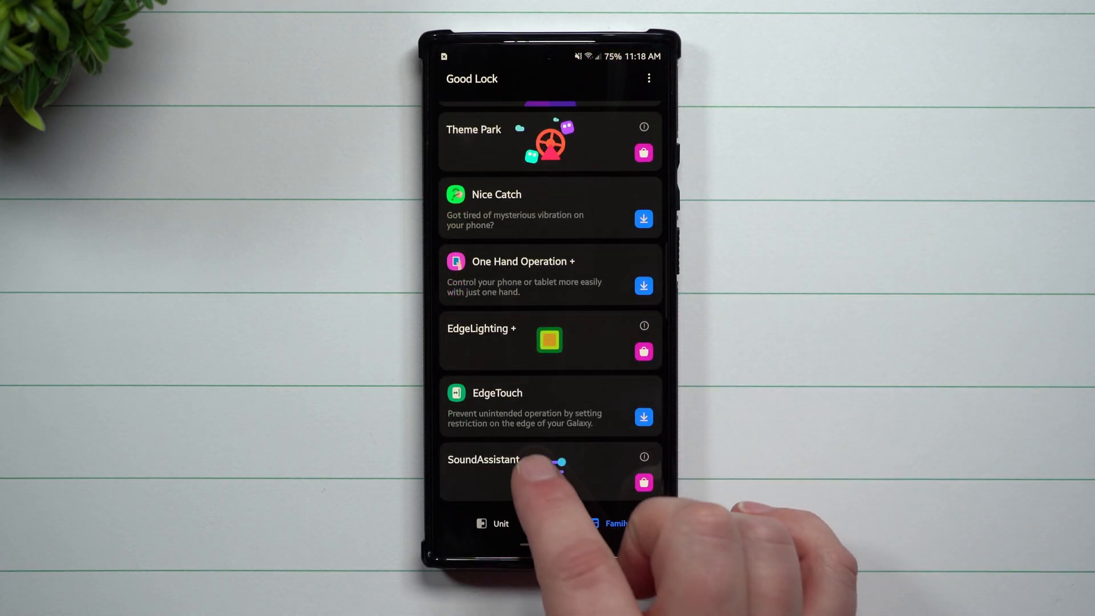
Open SoundAssistant, toggle Volume panel theme off and on, and browse its settings
{"action": "left_click", "coordinate": [483, 471]}
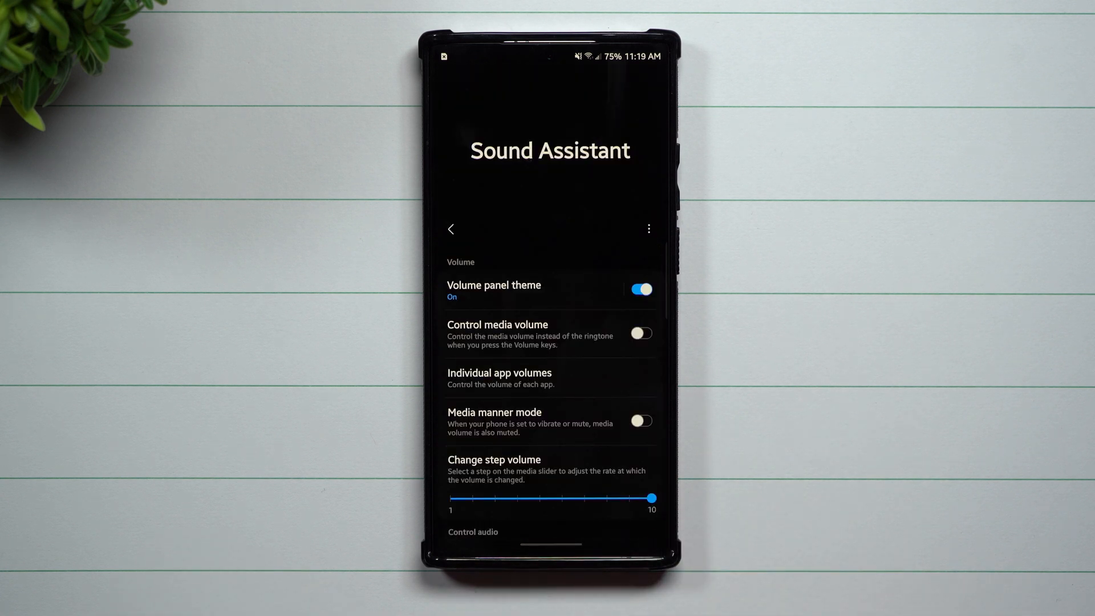
{"action": "left_click", "coordinate": [640, 289]}
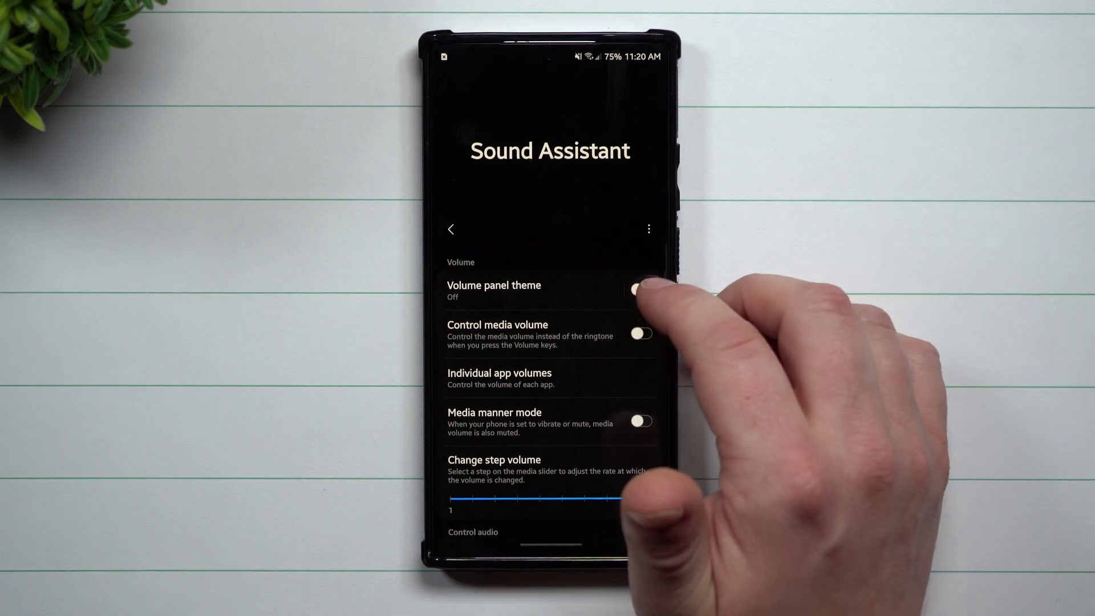
{"action": "left_click", "coordinate": [641, 290]}
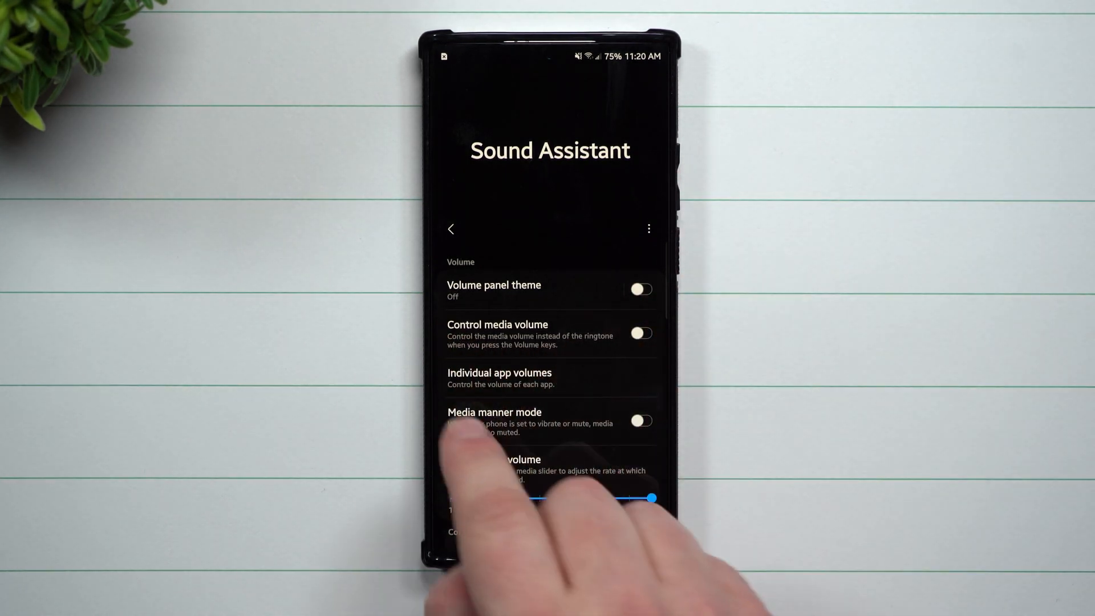
{"action": "scroll", "scroll_direction": "down", "scroll_amount": 3}
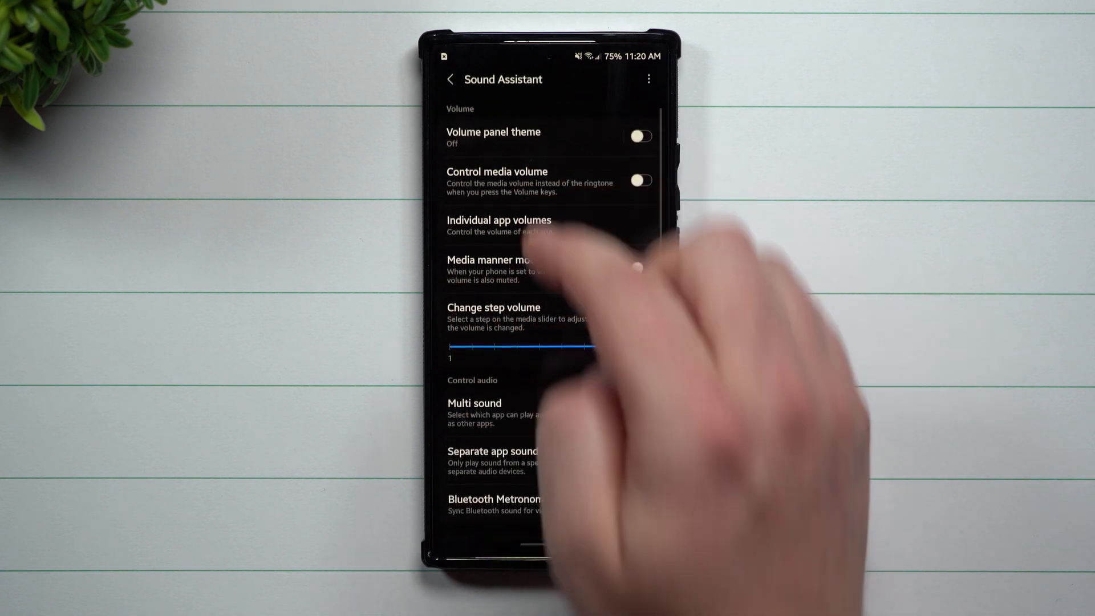
{"action": "left_click_drag", "start_coordinate": [454, 346], "coordinate": [651, 345]}
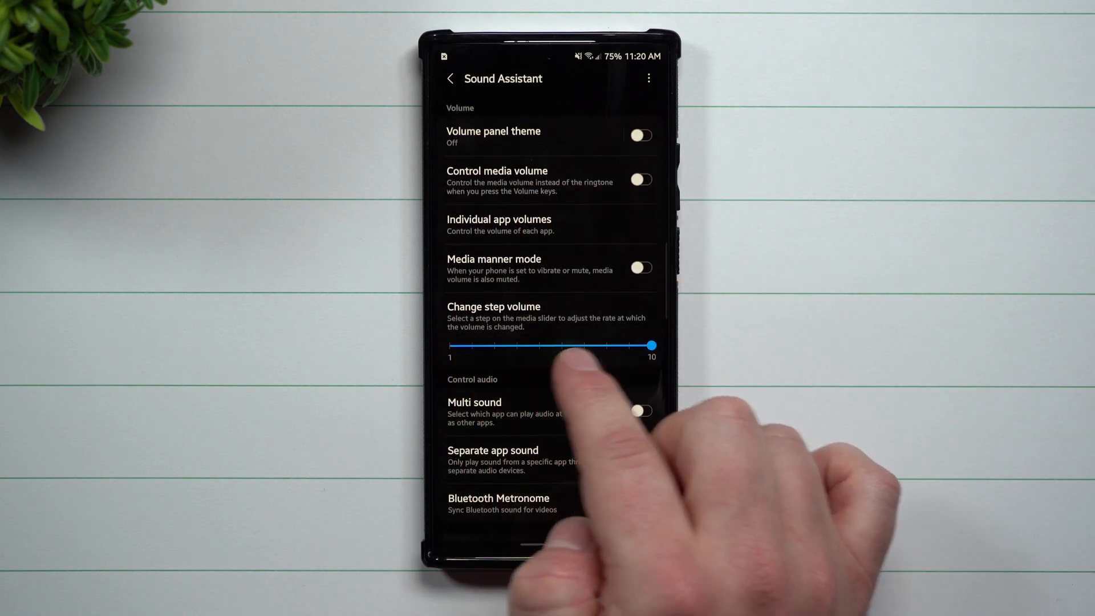
{"action": "scroll", "scroll_direction": "down", "scroll_amount": 3}
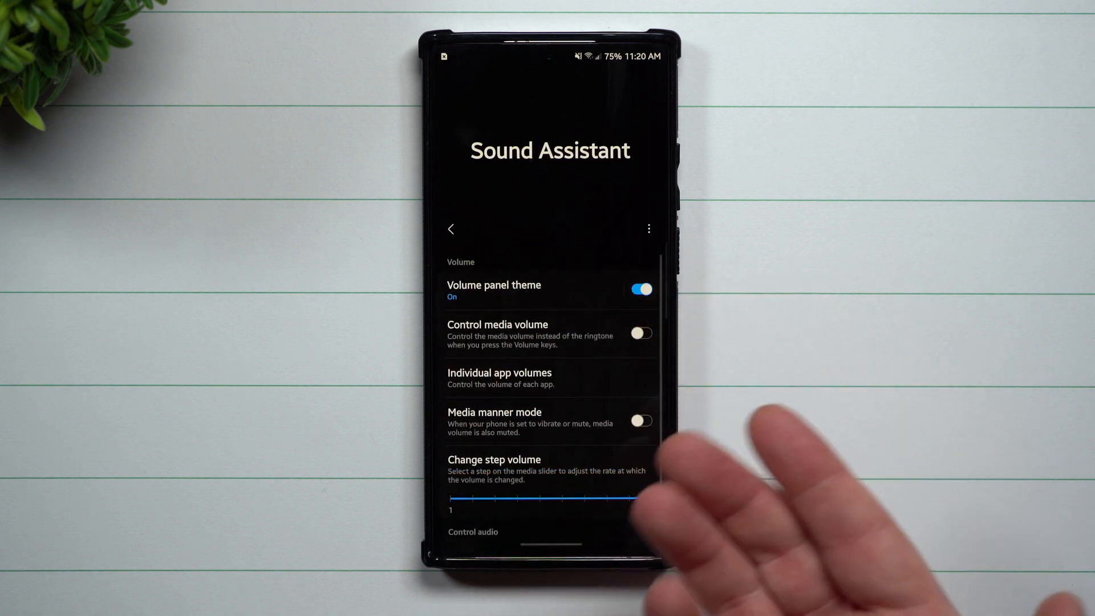
Apply the green colour scheme to the volume panel theme, trying red first
{"action": "left_click", "coordinate": [493, 290]}
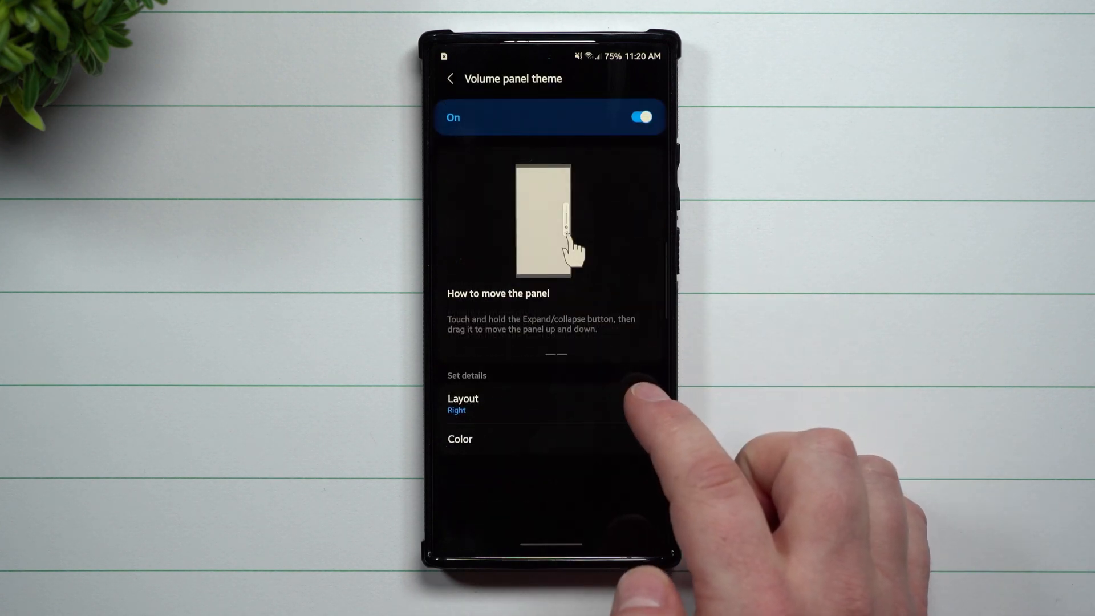
{"action": "left_click", "coordinate": [461, 398]}
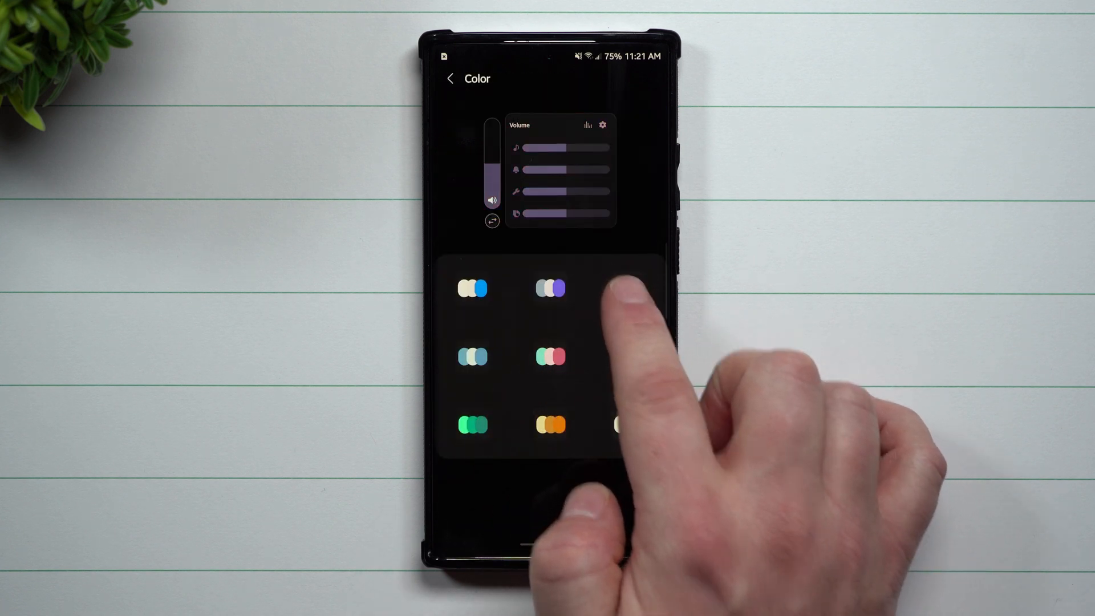
{"action": "left_click", "coordinate": [628, 289]}
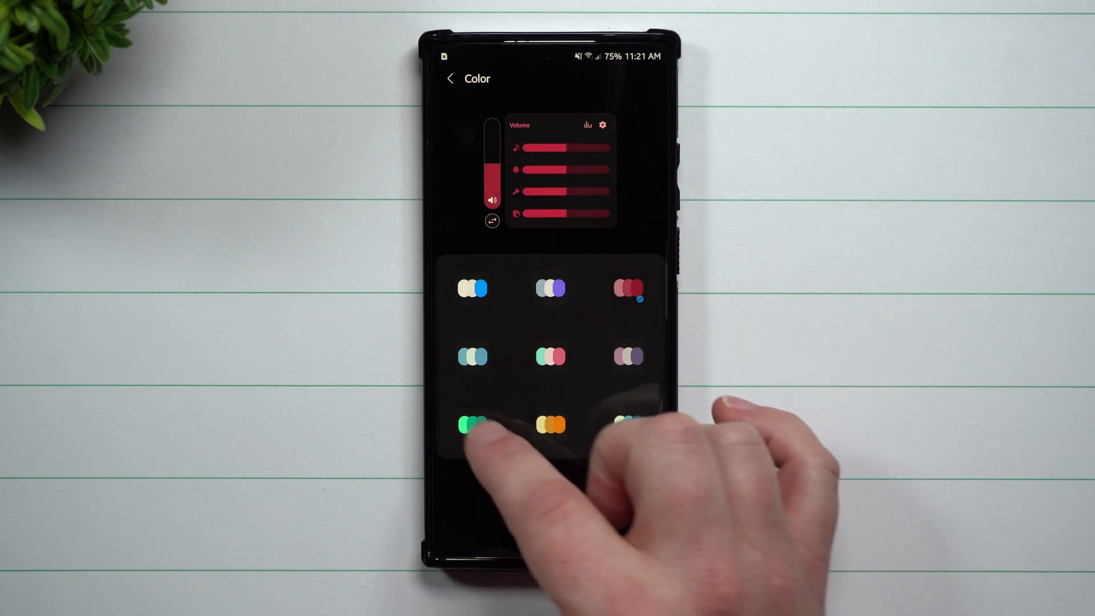
{"action": "left_click", "coordinate": [471, 427]}
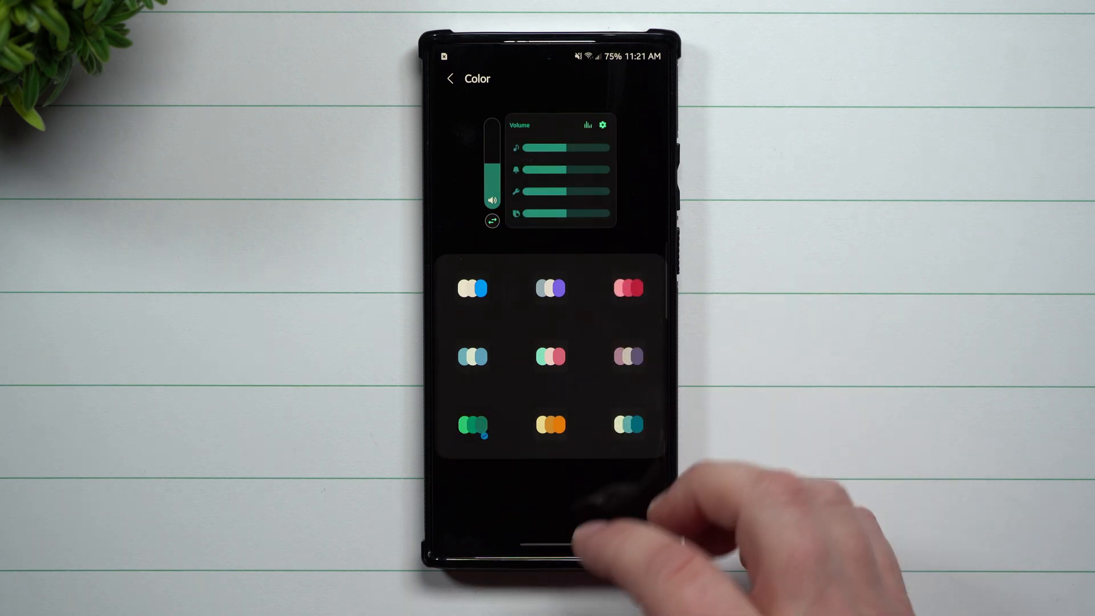
{"action": "left_click", "coordinate": [453, 77]}
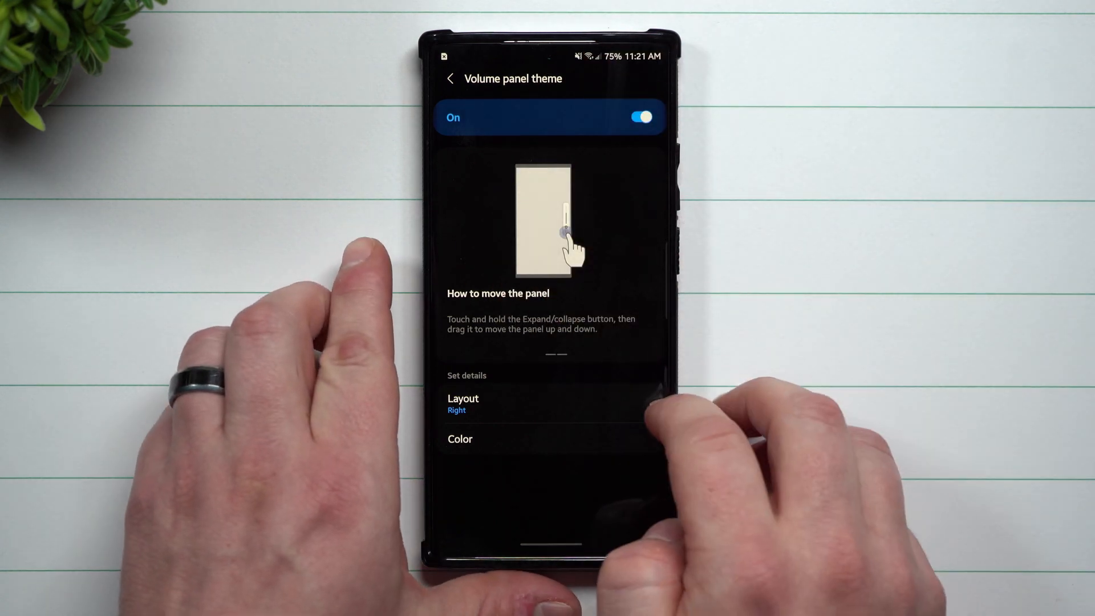
Return to the main settings and switch Control media volume on
{"action": "left_click", "coordinate": [449, 78]}
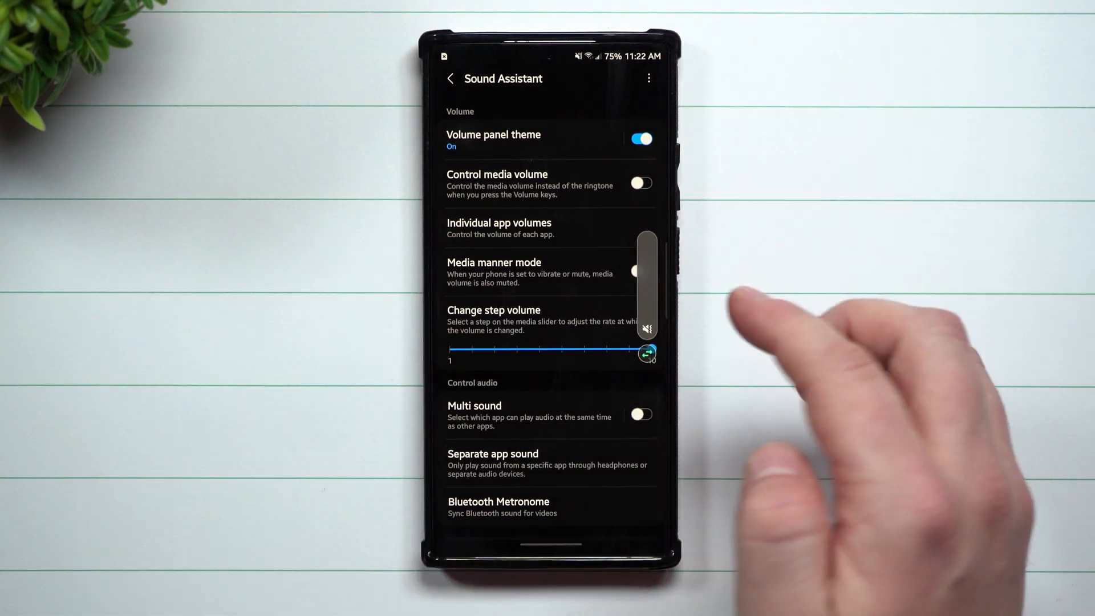
{"action": "left_click", "coordinate": [640, 181]}
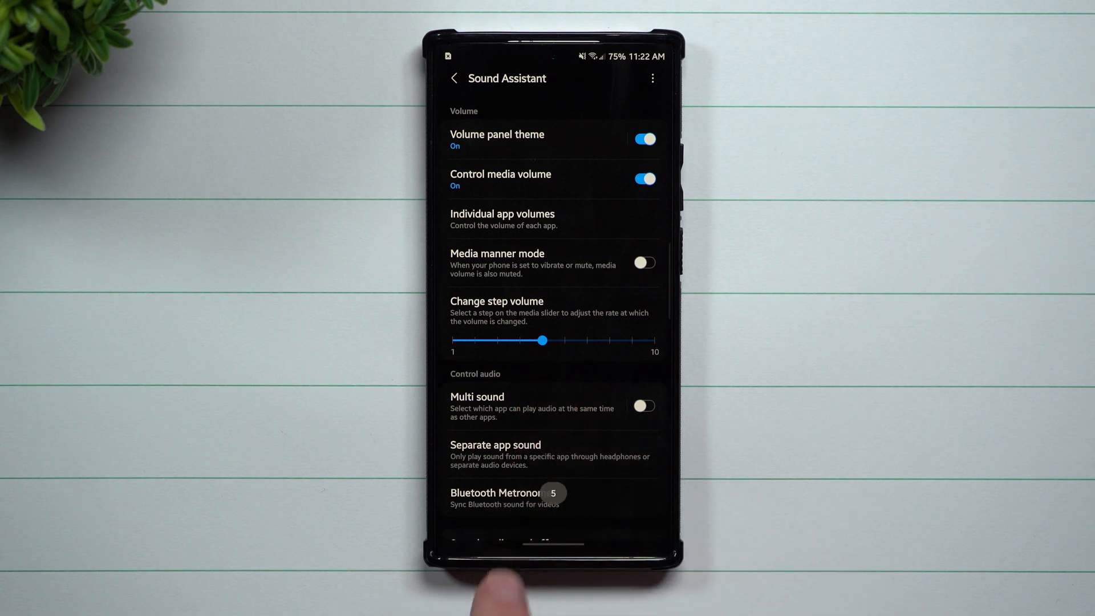
{"action": "left_click_drag", "start_coordinate": [542, 340], "coordinate": [564, 341]}
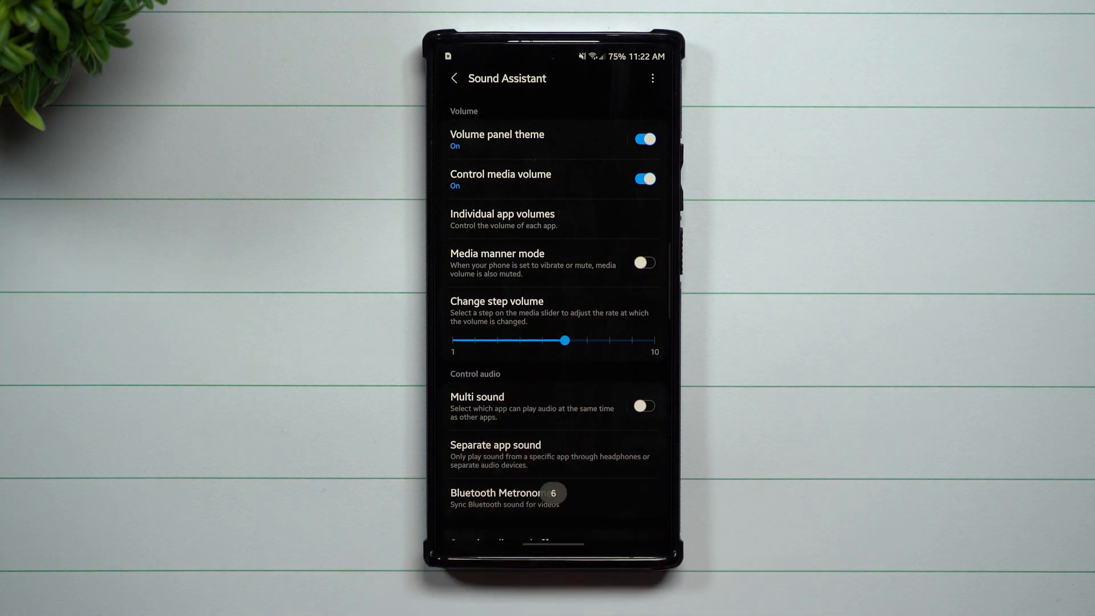
{"action": "left_click_drag", "start_coordinate": [564, 341], "coordinate": [542, 341]}
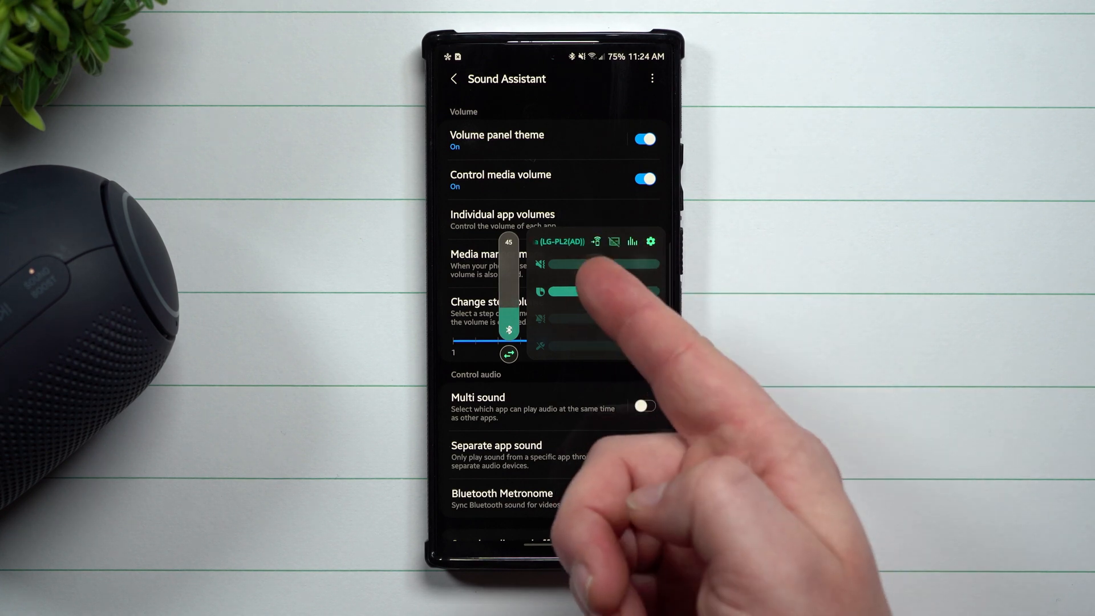
Raise the LG-PL2(AD) speaker's media volume with the panel slider
{"action": "left_click_drag", "start_coordinate": [508, 315], "coordinate": [508, 251]}
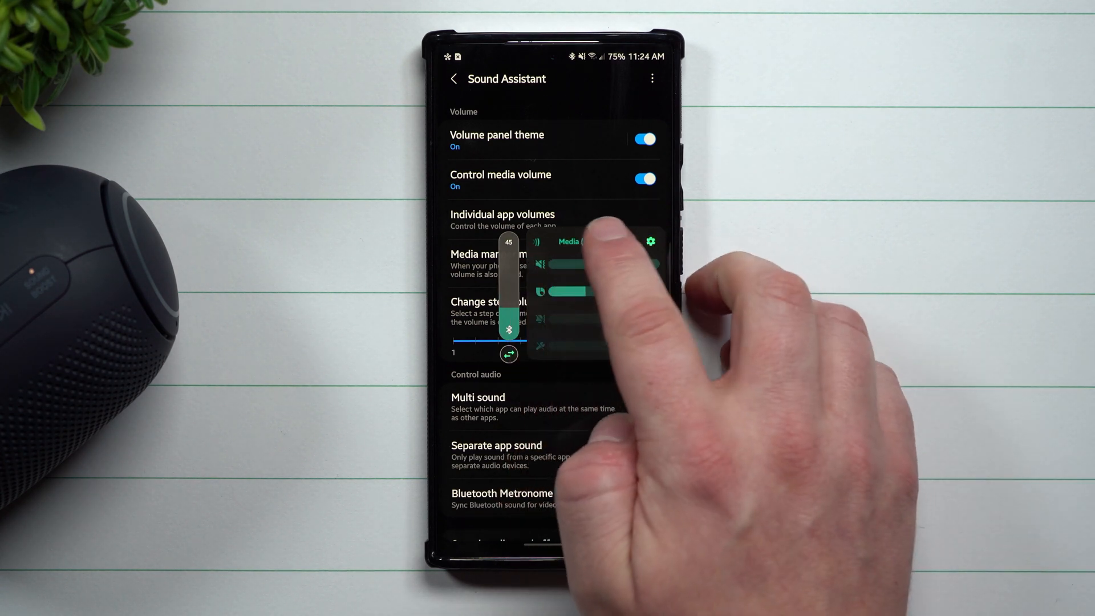
{"action": "left_click_drag", "start_coordinate": [508, 328], "coordinate": [508, 266]}
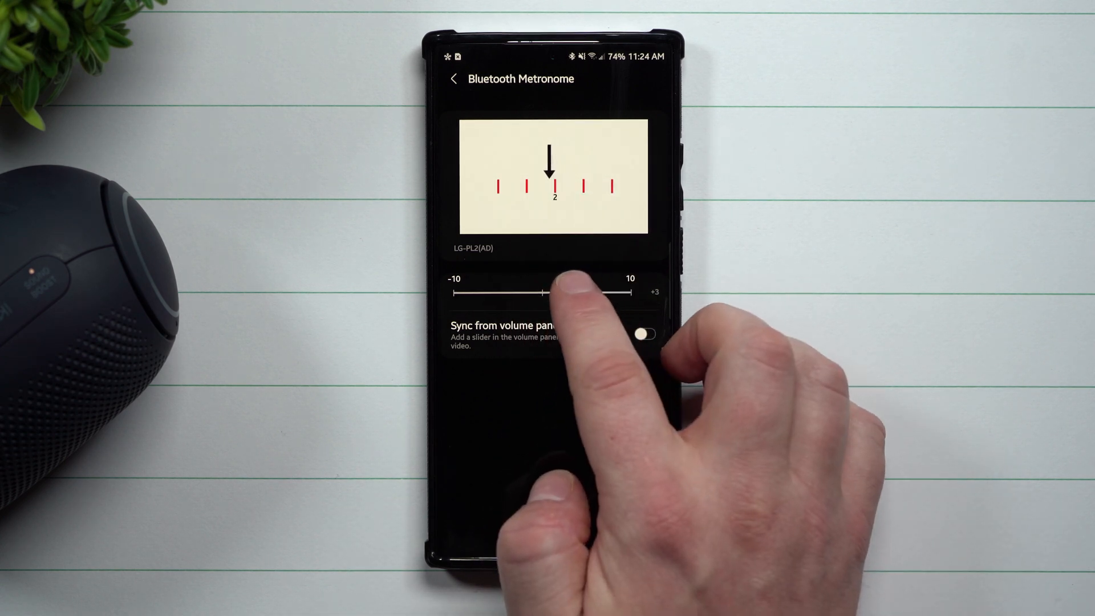
Set Bluetooth Metronome offset to 0 and turn on sync from volume panel theme
{"action": "left_click_drag", "start_coordinate": [559, 293], "coordinate": [475, 293]}
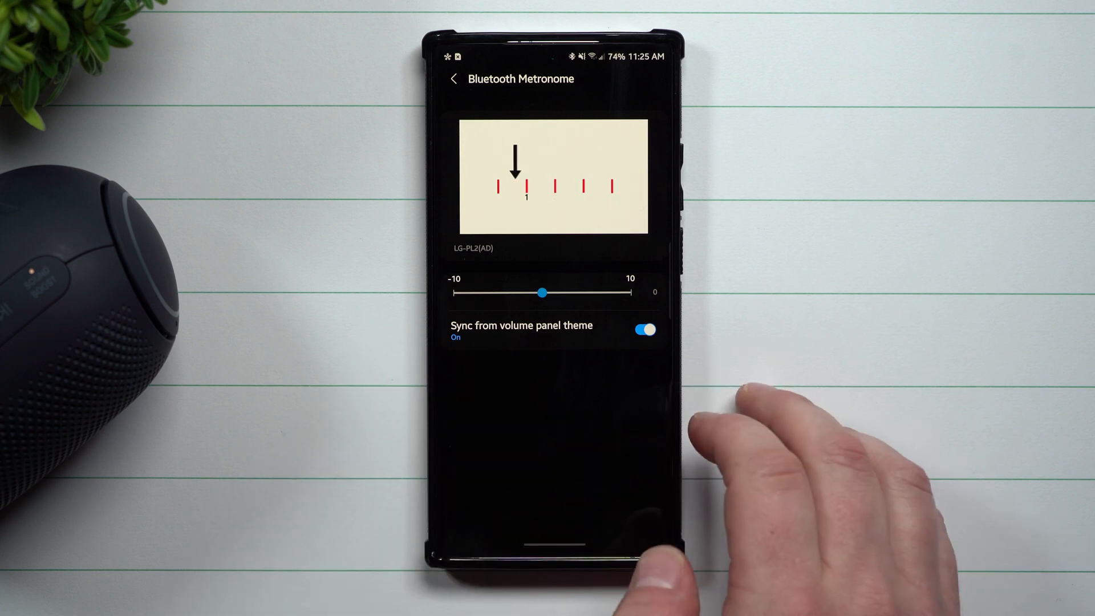
{"action": "left_click", "coordinate": [454, 79]}
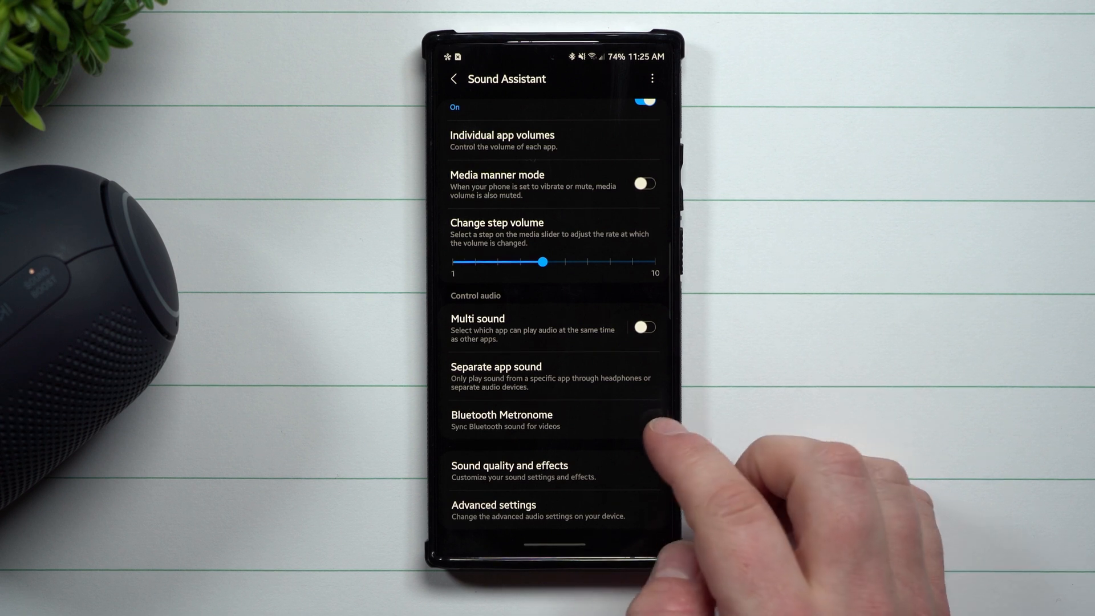
{"action": "left_click", "coordinate": [502, 420]}
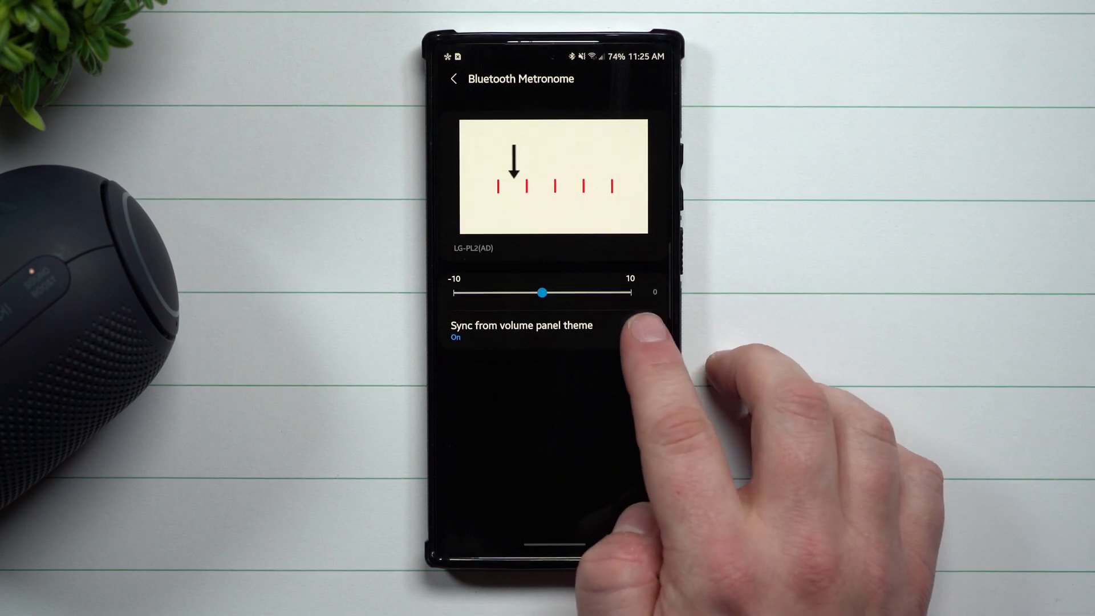
{"action": "left_click", "coordinate": [645, 329]}
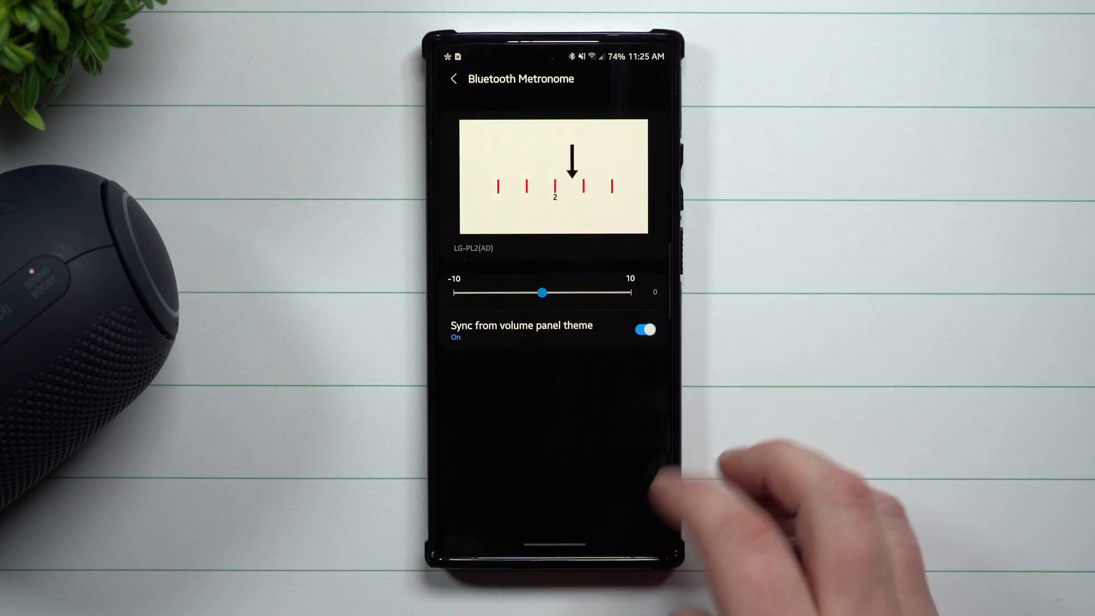
{"action": "left_click", "coordinate": [455, 79]}
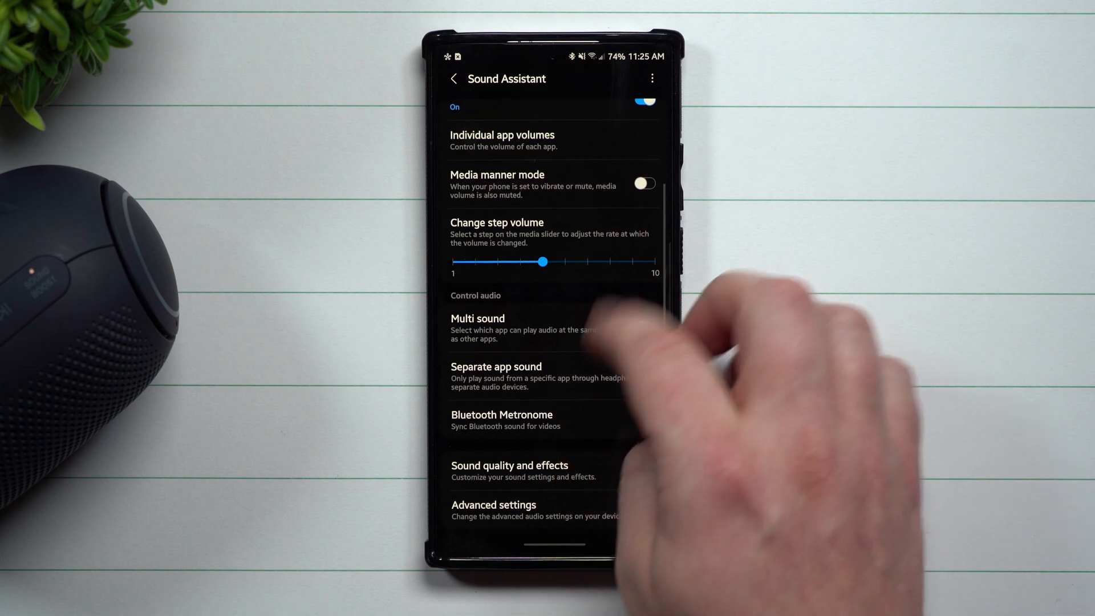
{"action": "scroll", "scroll_direction": "down", "scroll_amount": 3}
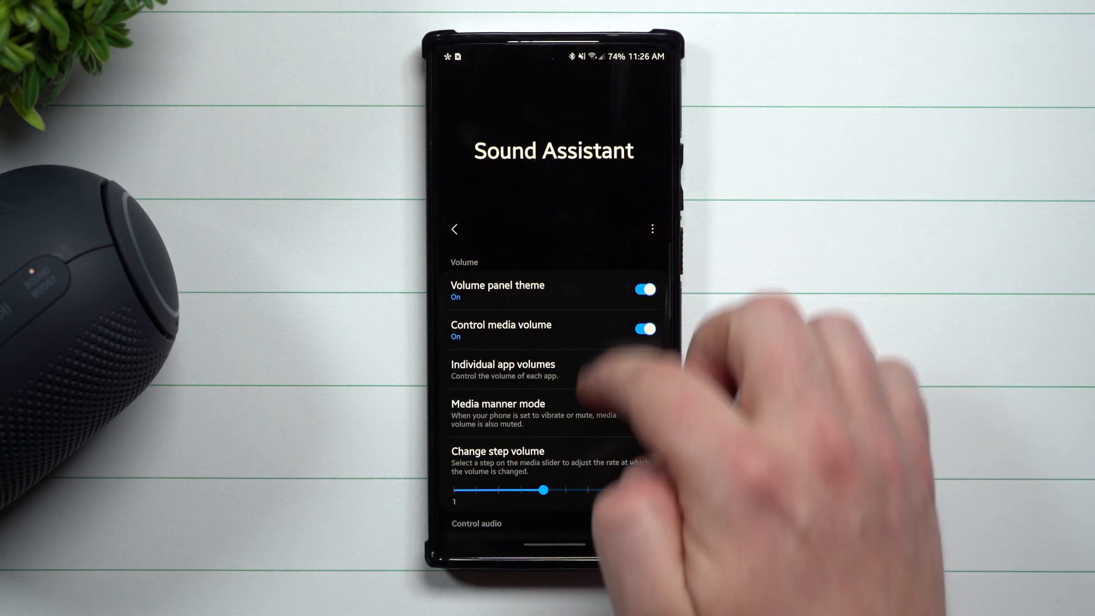
{"action": "scroll", "scroll_direction": "down", "scroll_amount": 3}
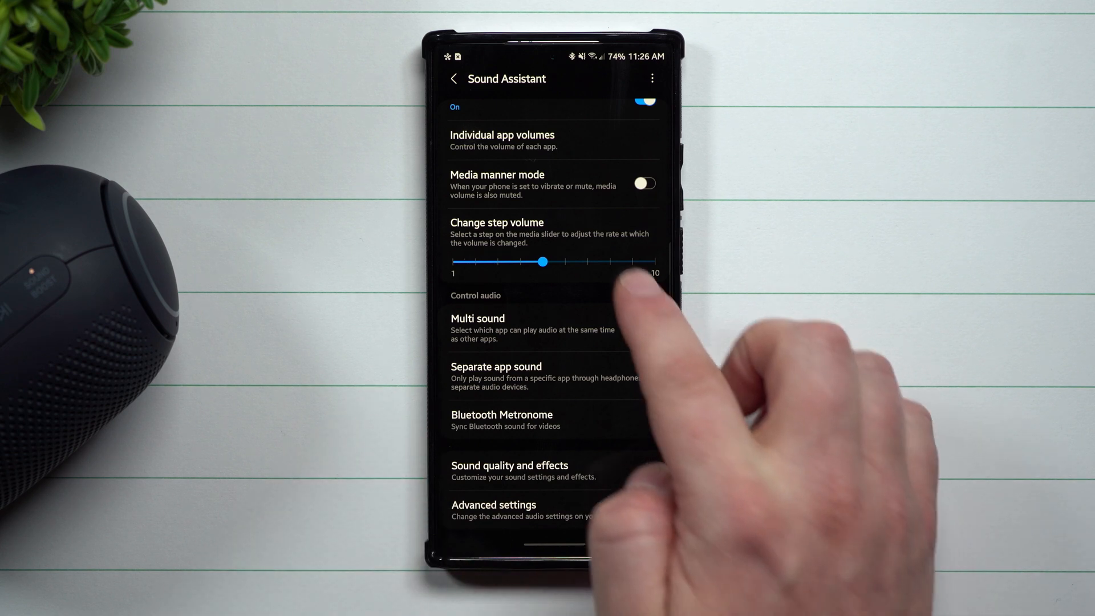
{"action": "scroll", "scroll_direction": "down", "scroll_amount": 3}
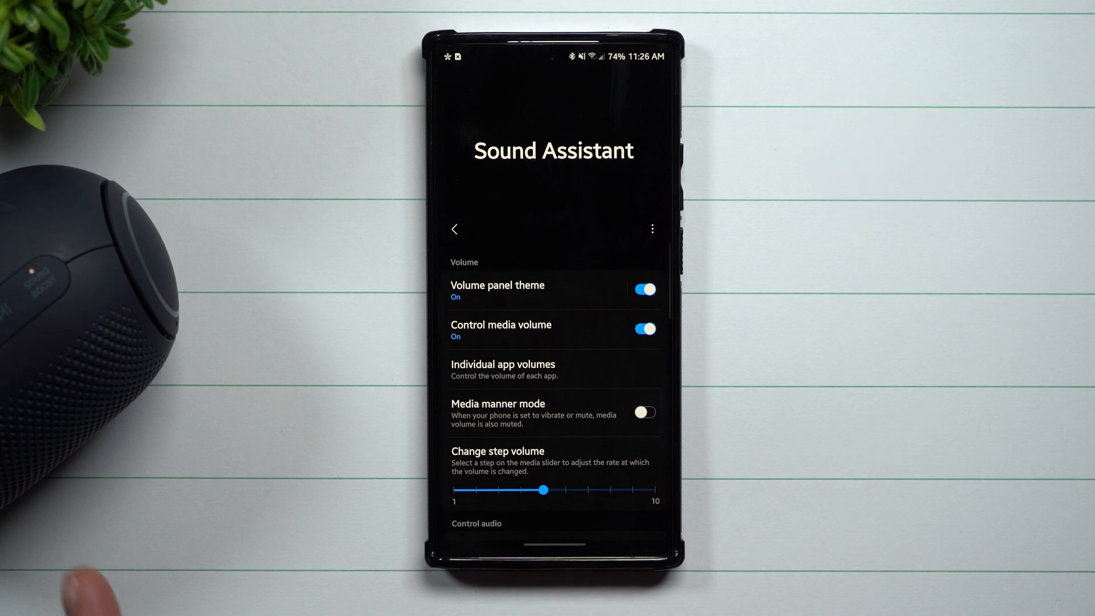